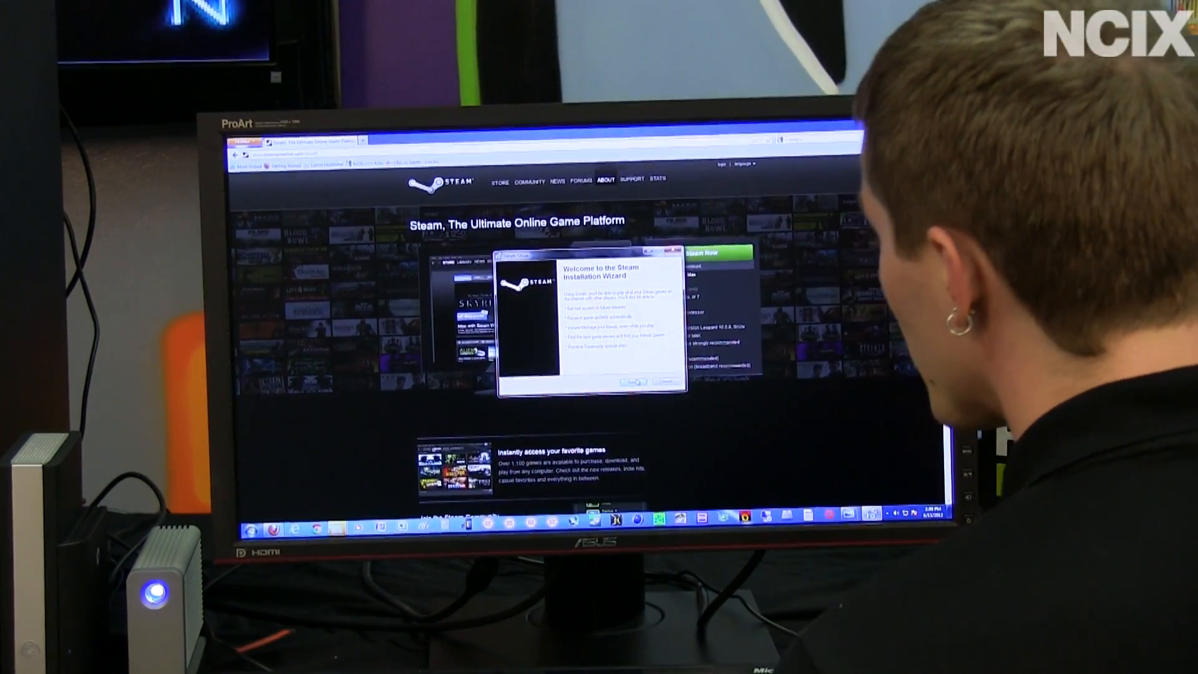
Advance the Steam setup through welcome, license and English language pages to the Destination Folder prompt.
click(634, 382)
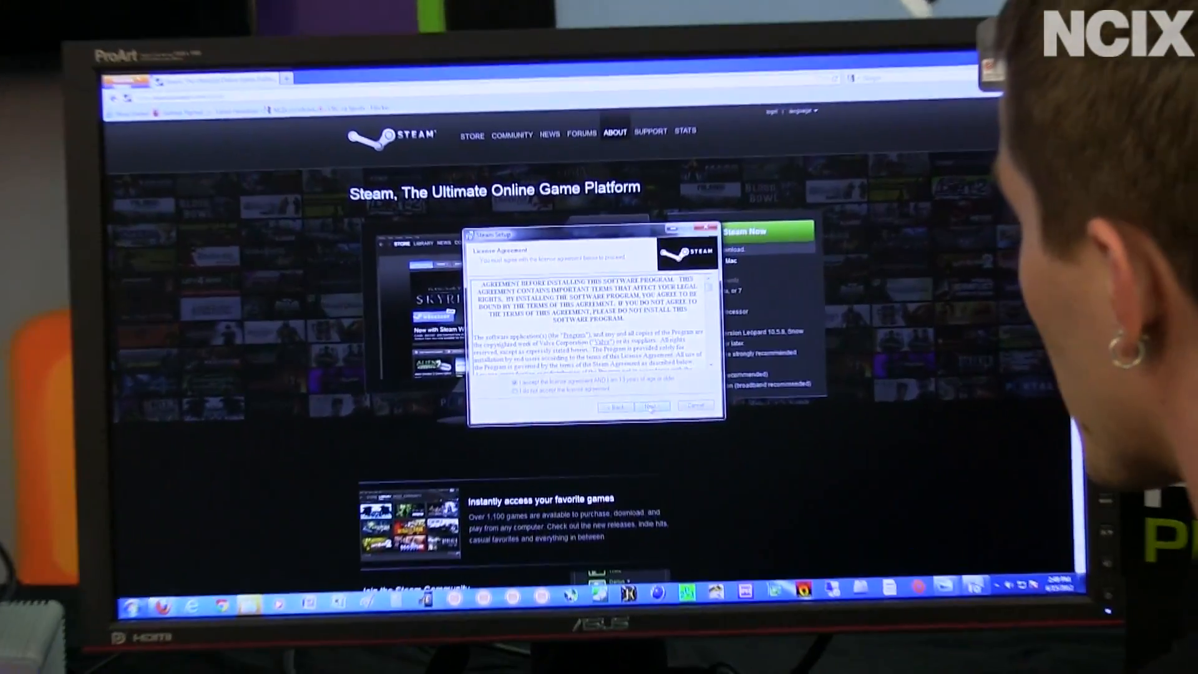
click(651, 407)
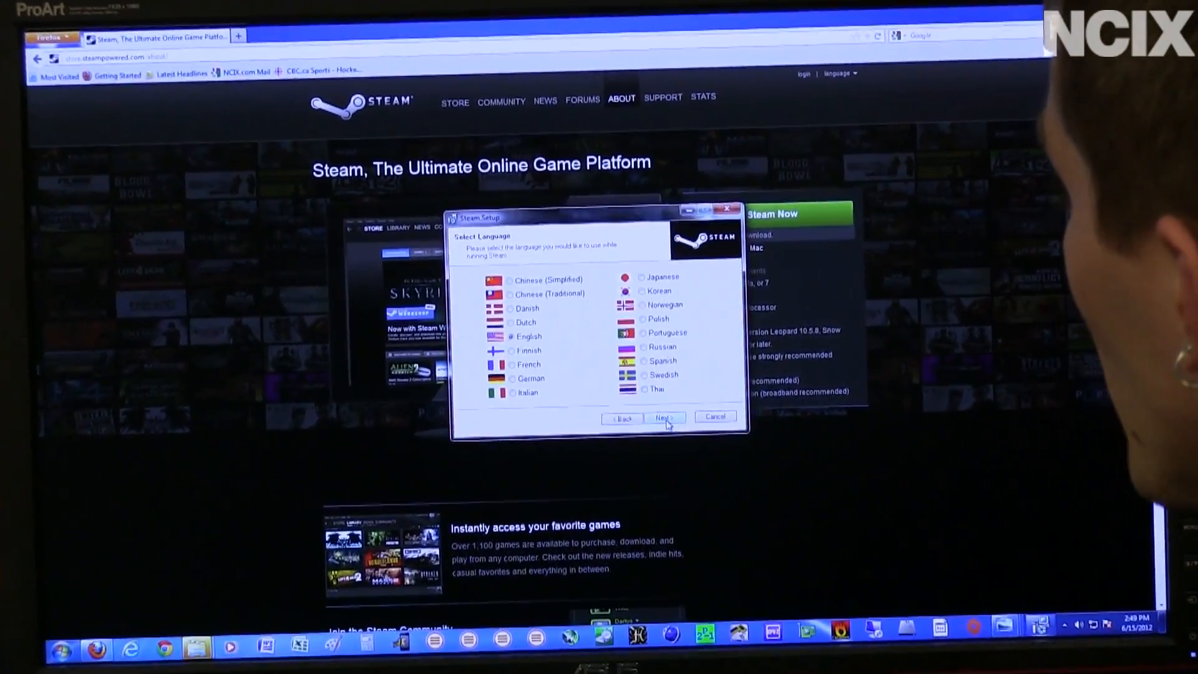
click(662, 418)
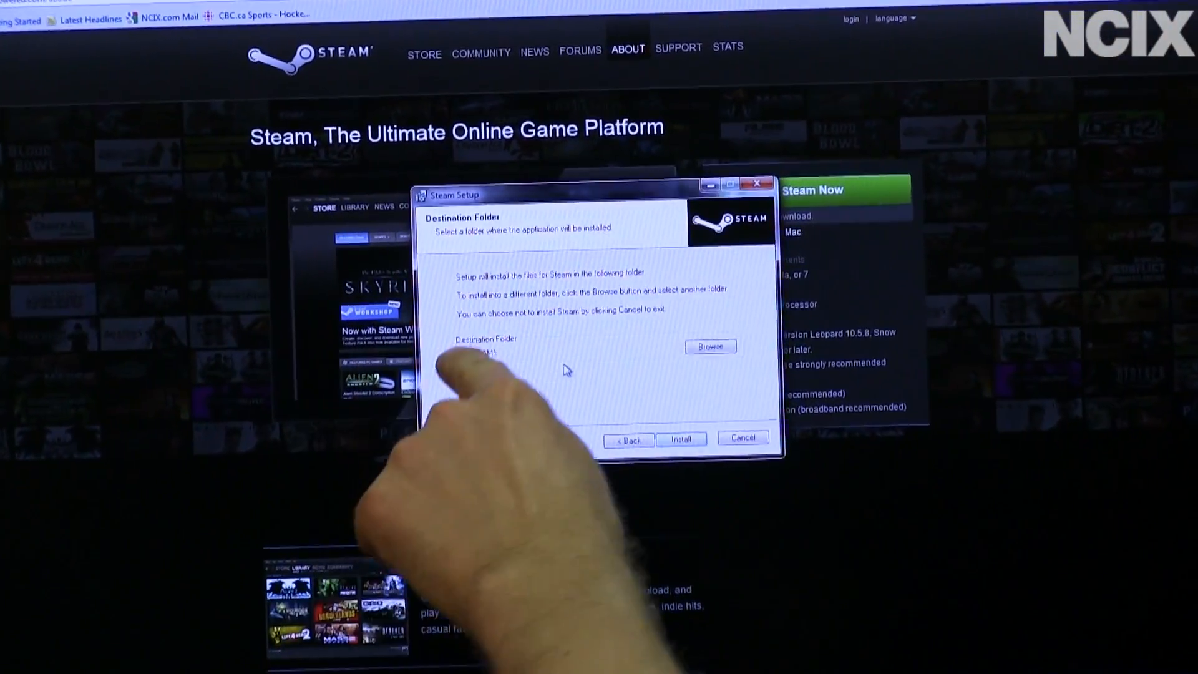
click(709, 346)
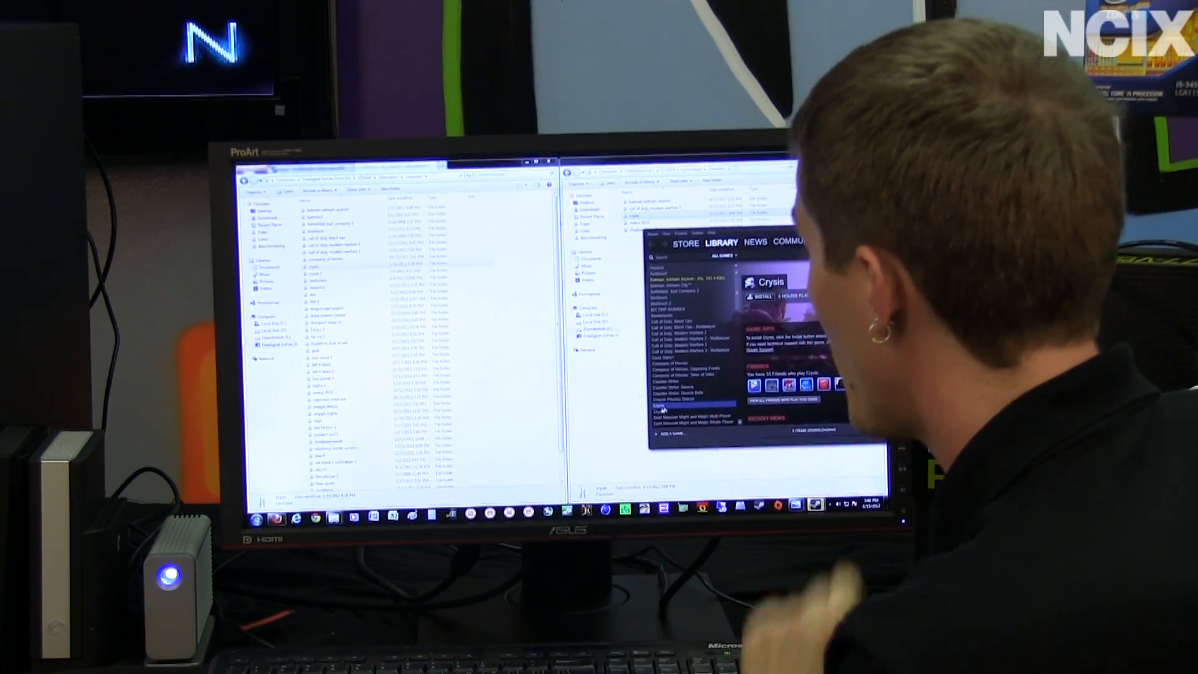
Start the Crysis install and continue past the disk space summary.
click(671, 356)
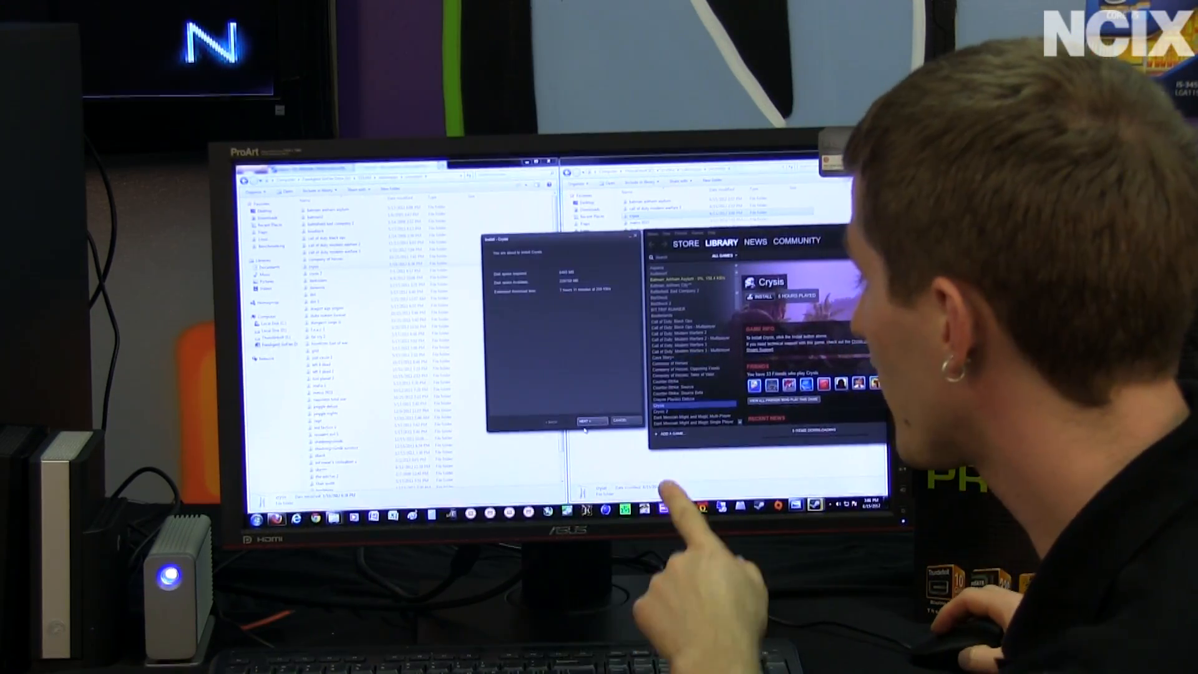
click(590, 420)
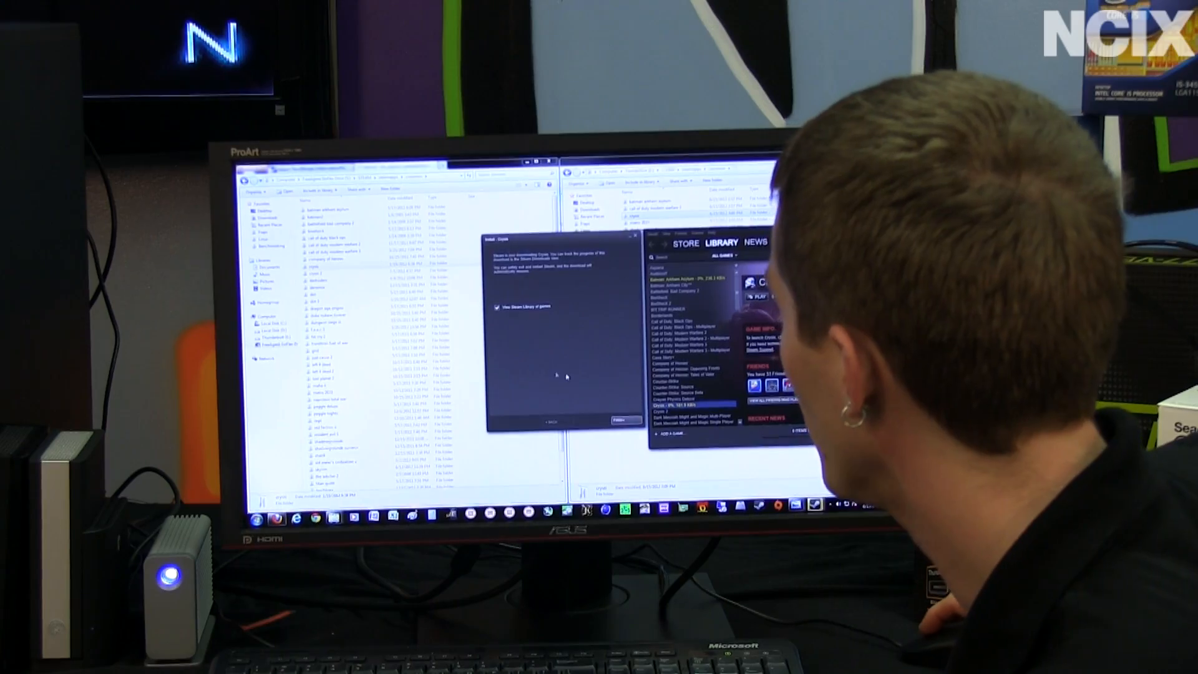
Finish the Crysis install wizard and launch Crysis from the Ready to play dialog.
click(623, 421)
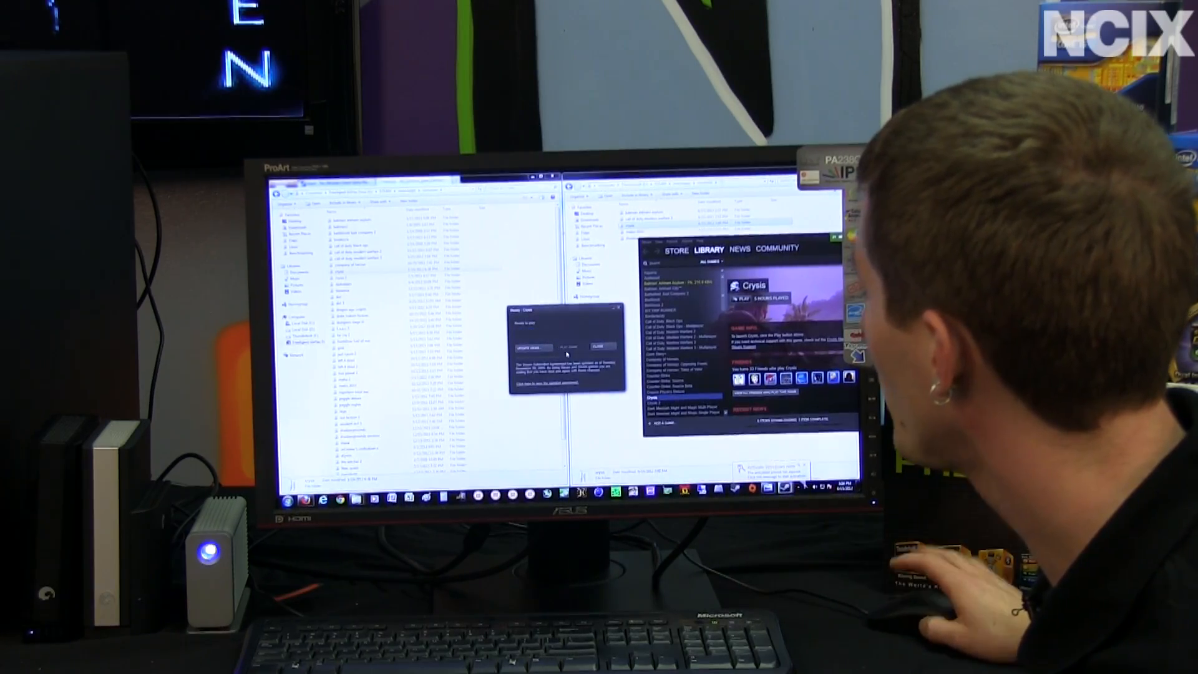
click(601, 346)
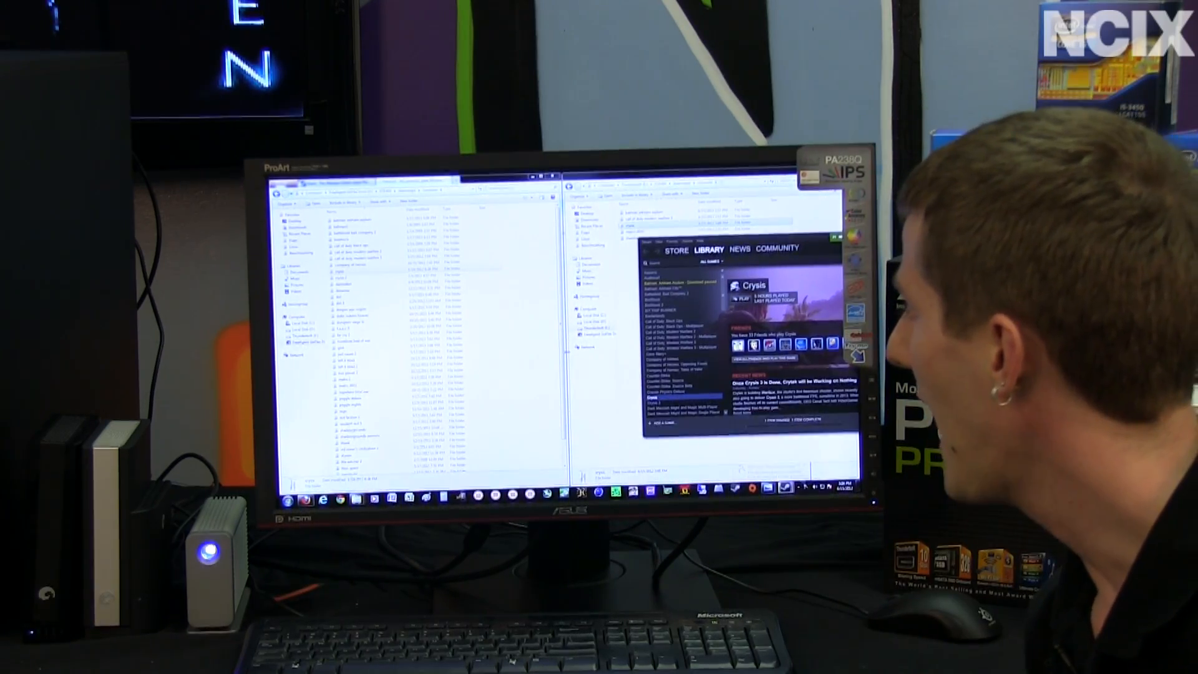